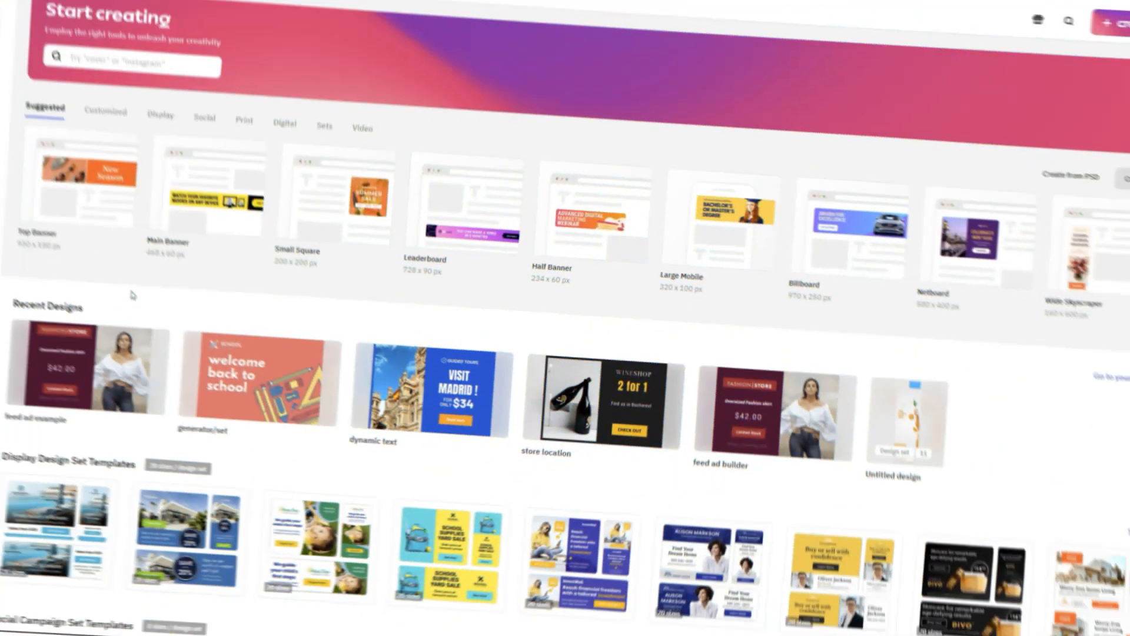
# Search the Projects dropdown for 'a/b testing' to reach the six-design My Designs folder
pyautogui.click(193, 17)
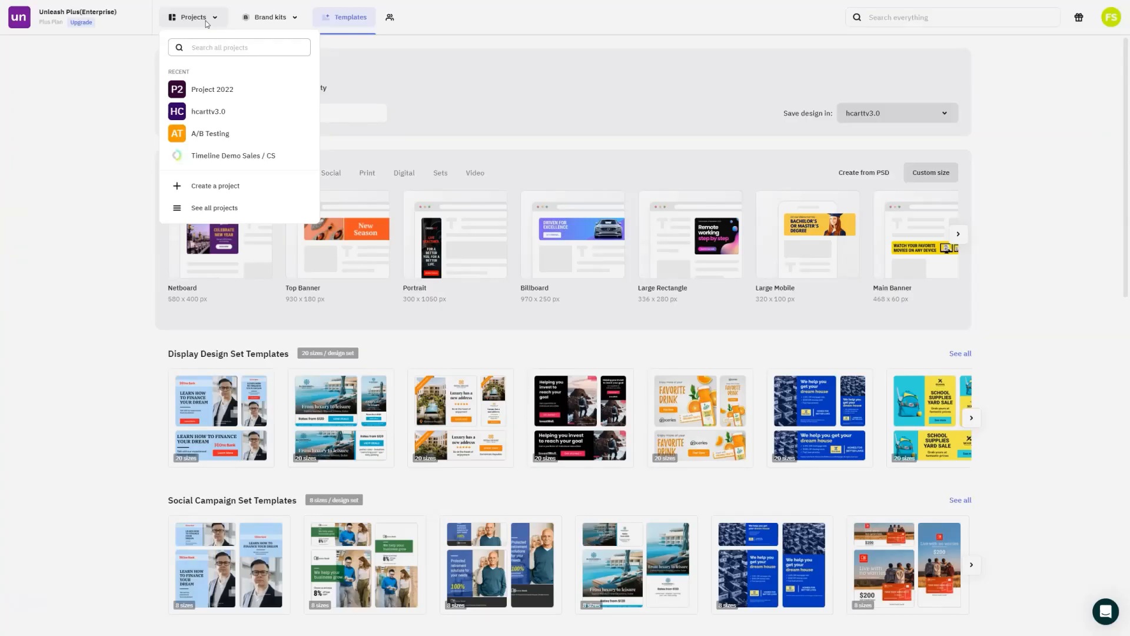
pyautogui.write('a')
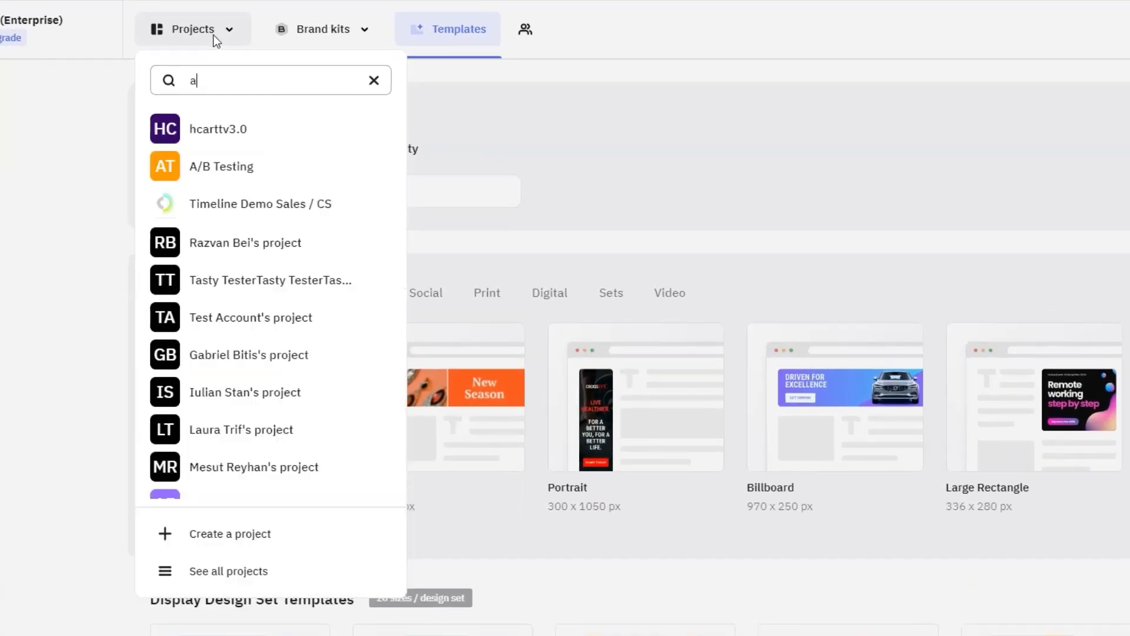
pyautogui.write('/b testing')
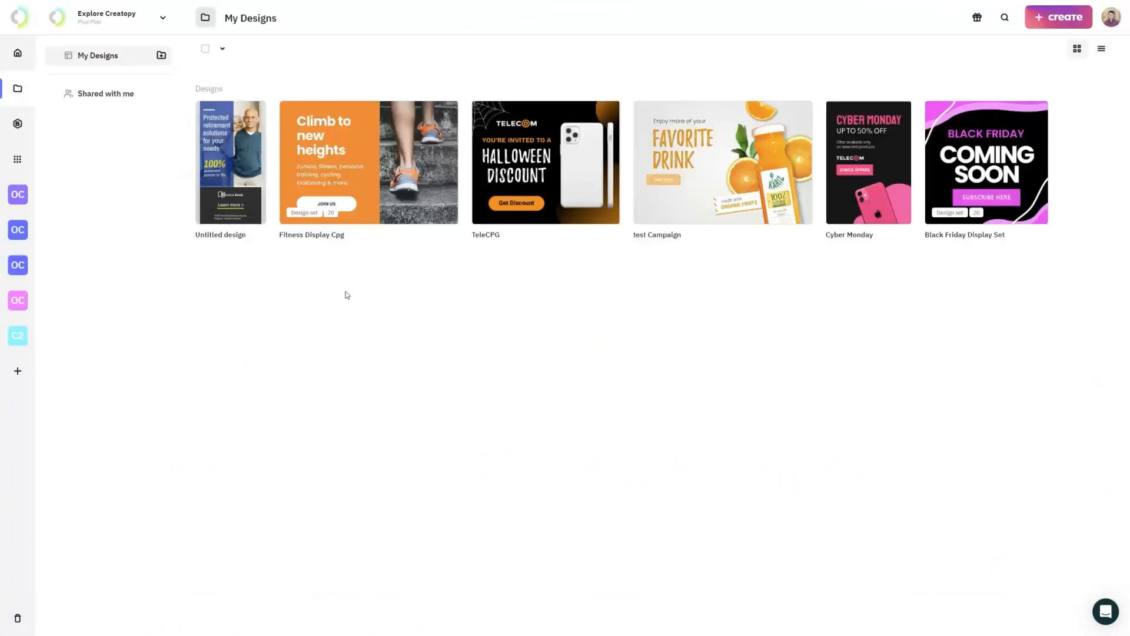
# Browse all team projects, view the first project's designs, then return to The Creative Agency's templates
pyautogui.click(1057, 16)
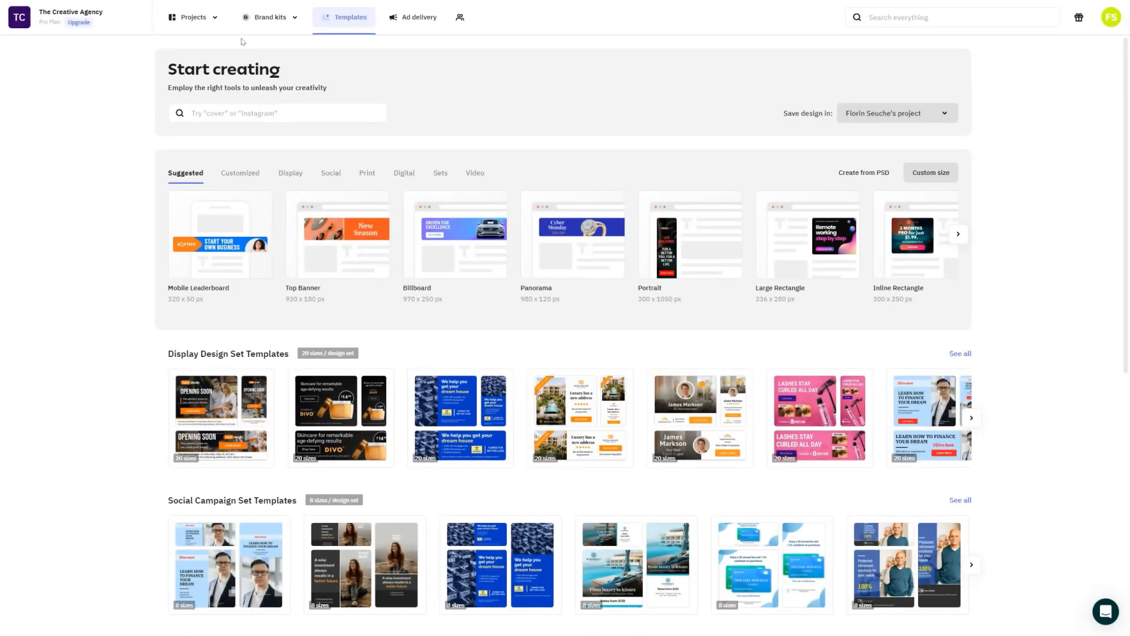
pyautogui.click(193, 16)
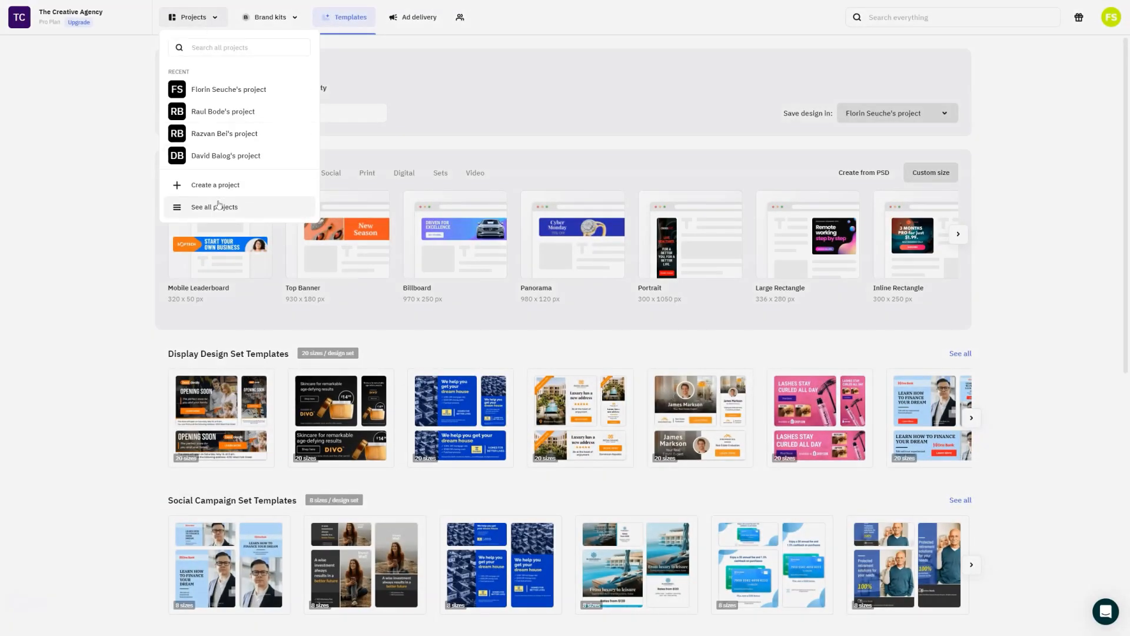
pyautogui.click(215, 206)
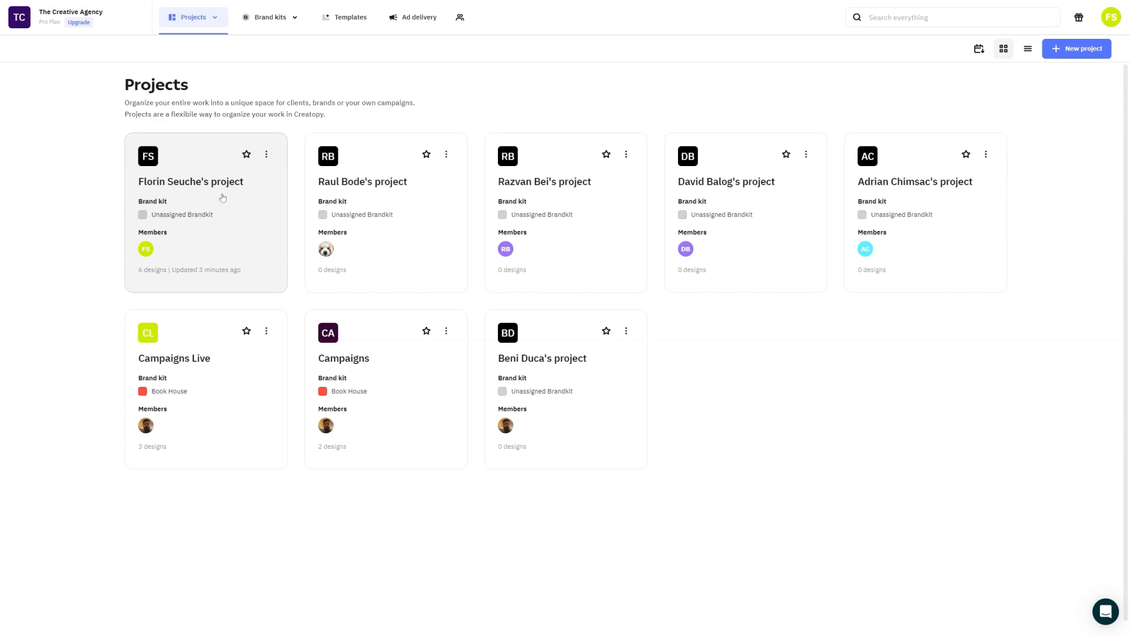
pyautogui.click(190, 181)
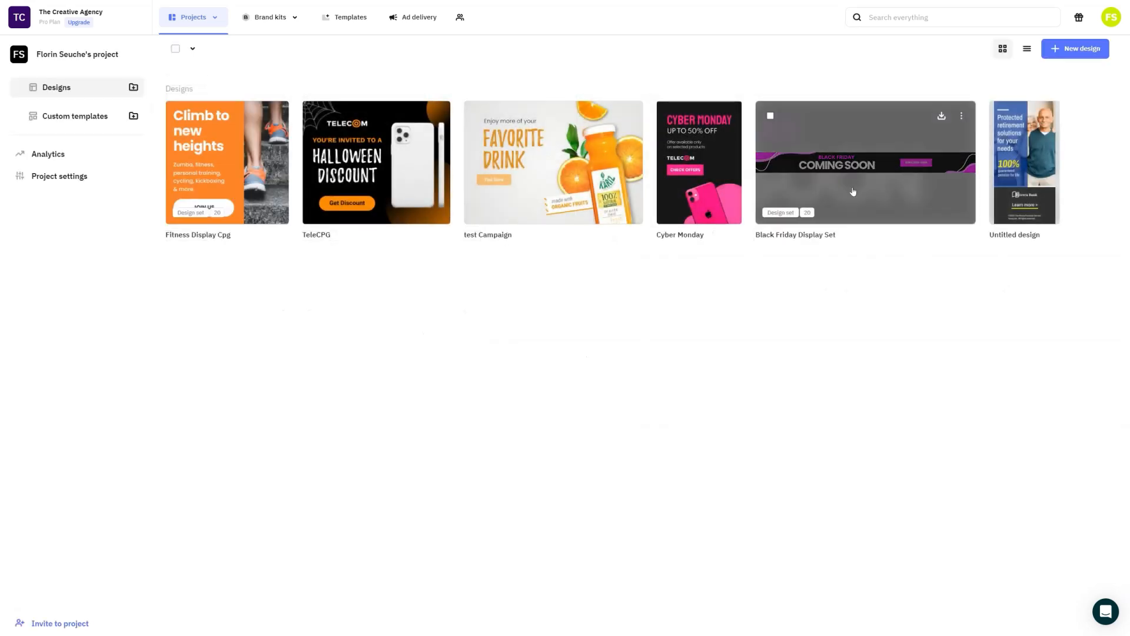
pyautogui.moveTo(1019, 290)
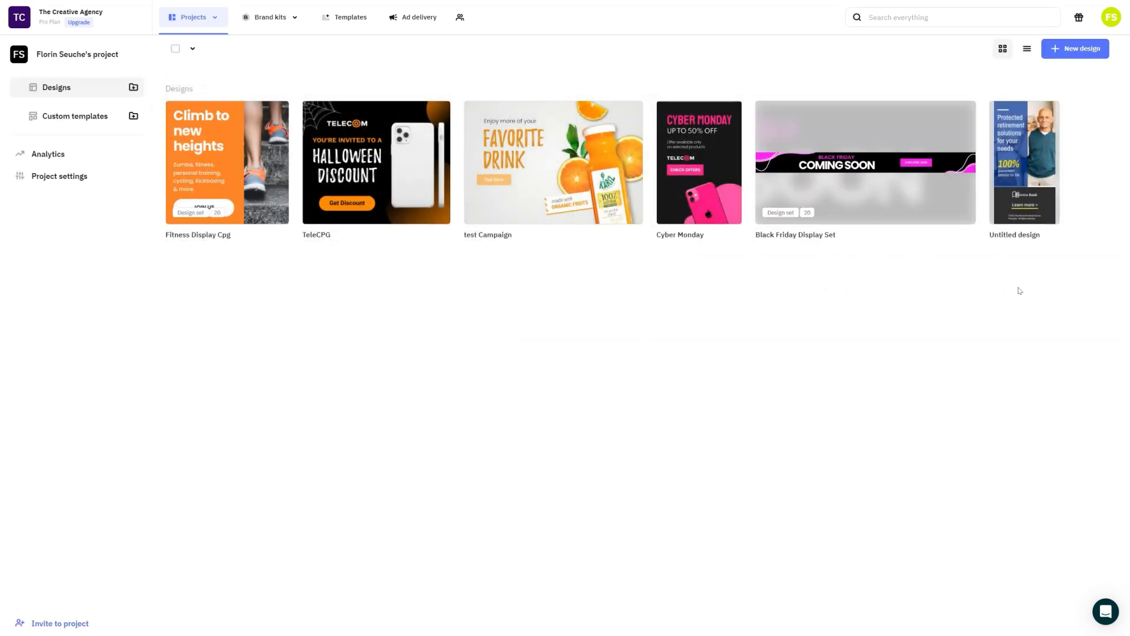
pyautogui.click(349, 16)
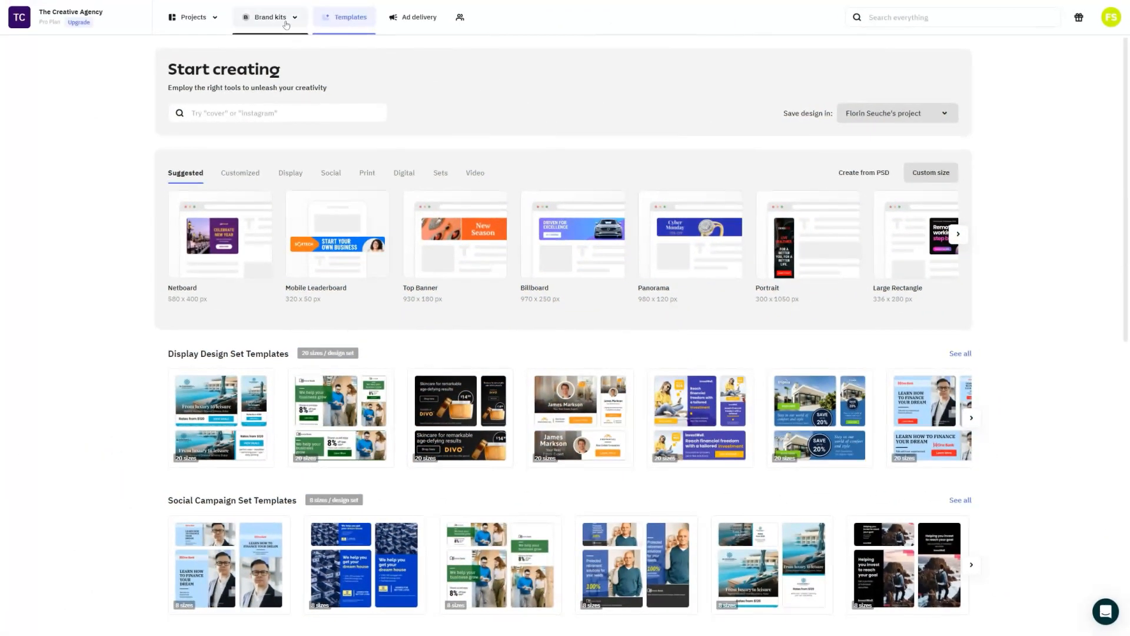
# View the project's brand kit, then return to Templates saving designs into Campaigns Live
pyautogui.click(269, 18)
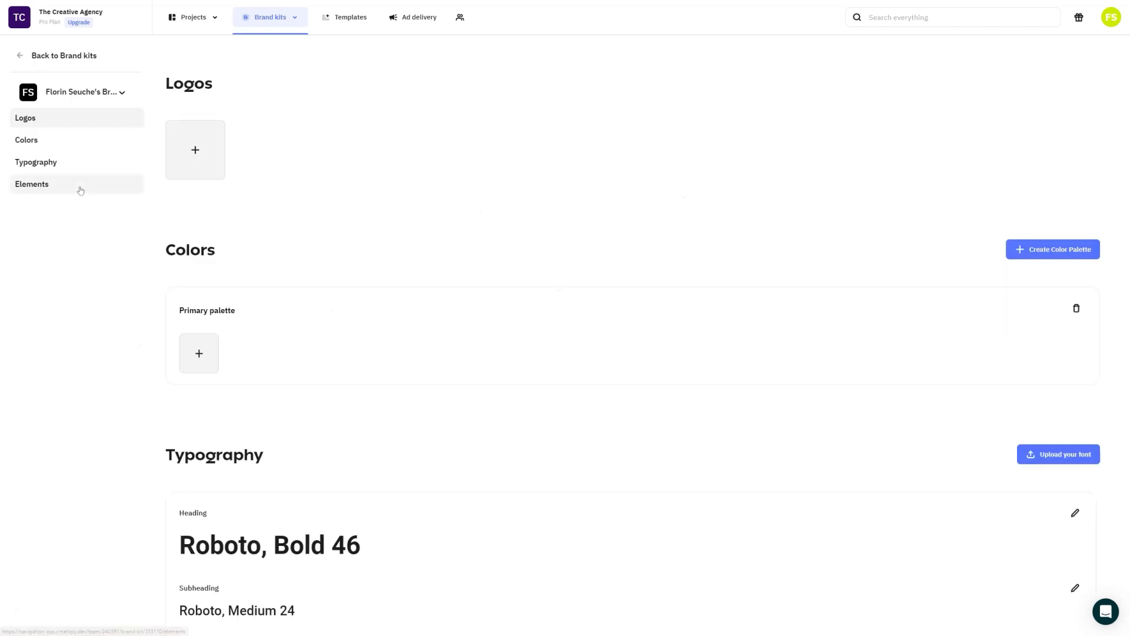
pyautogui.click(349, 17)
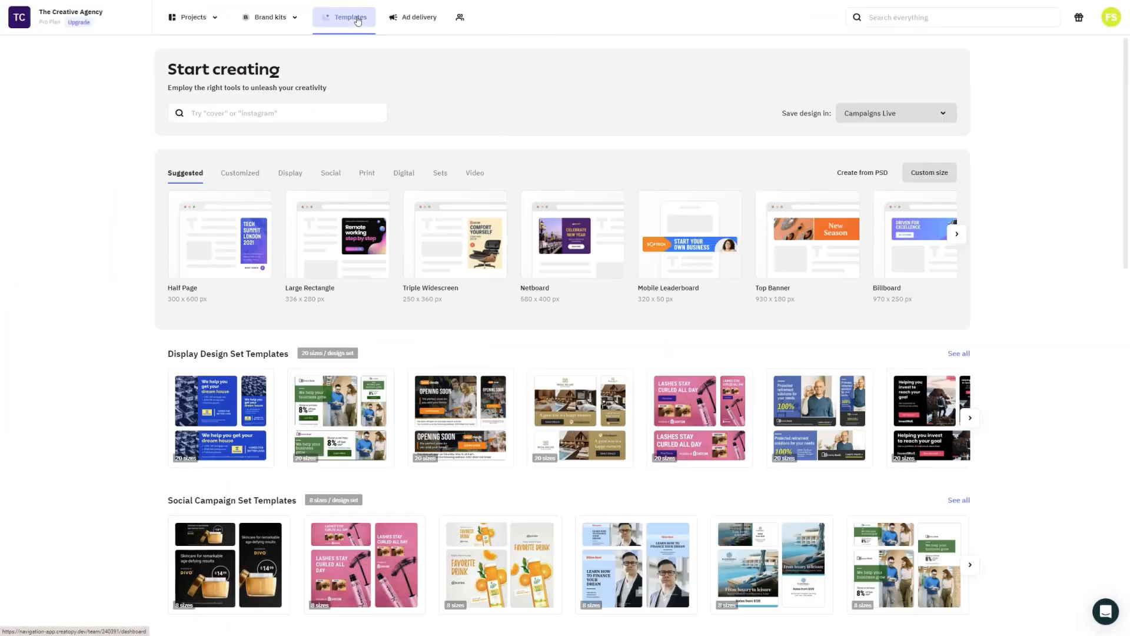
# Start a design from the School Enrollment Started Instagram template and rename it 'school cpg'
pyautogui.click(894, 114)
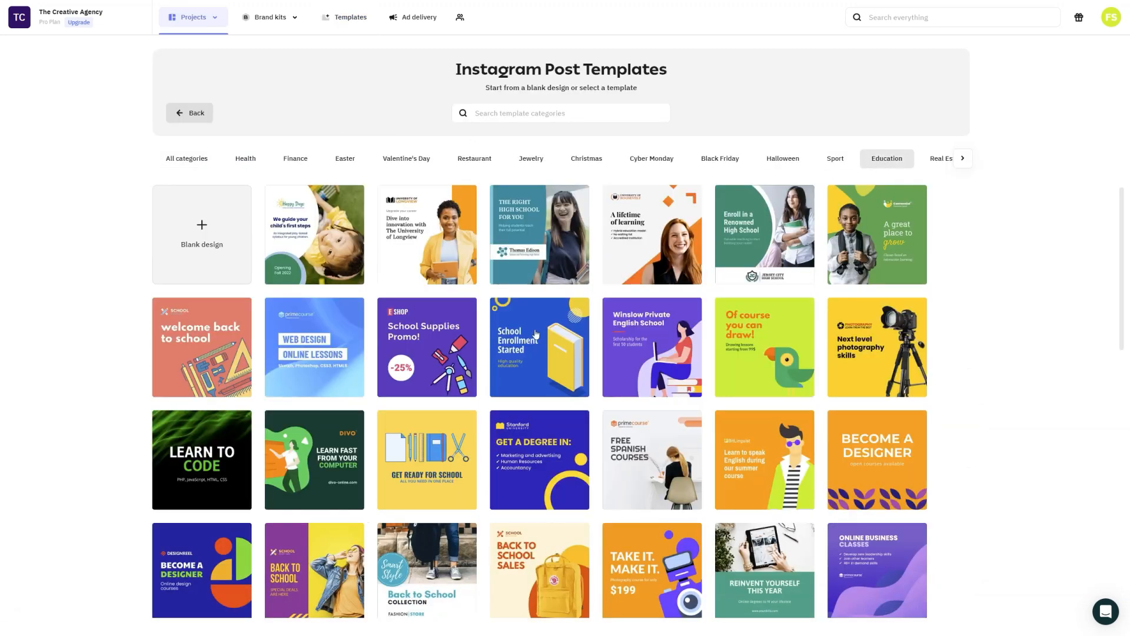
pyautogui.click(539, 346)
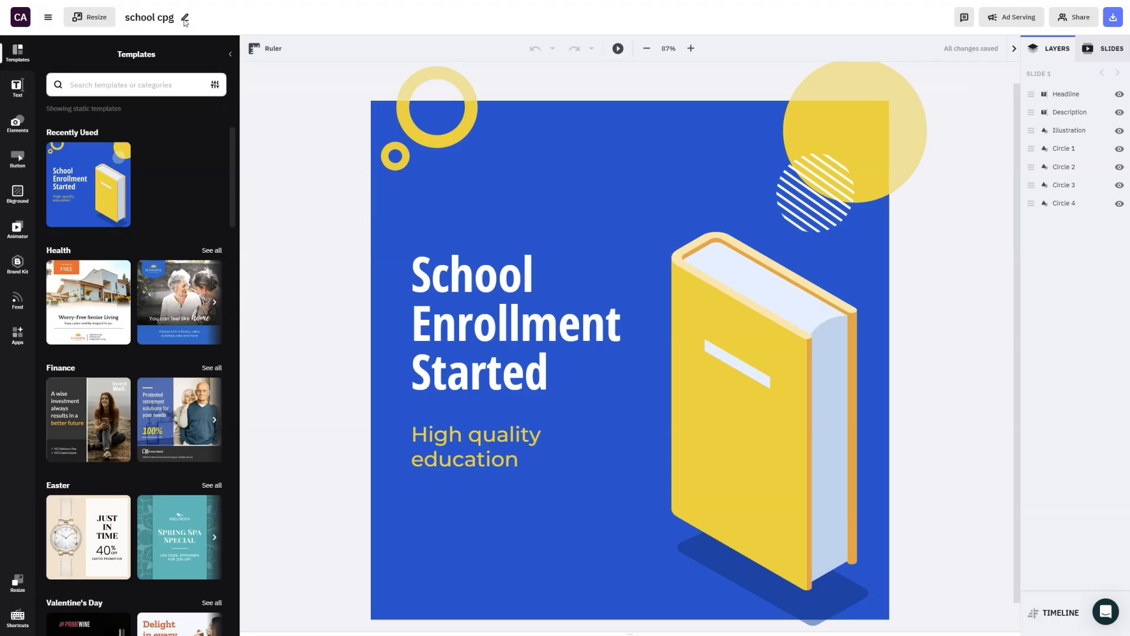
pyautogui.click(1110, 16)
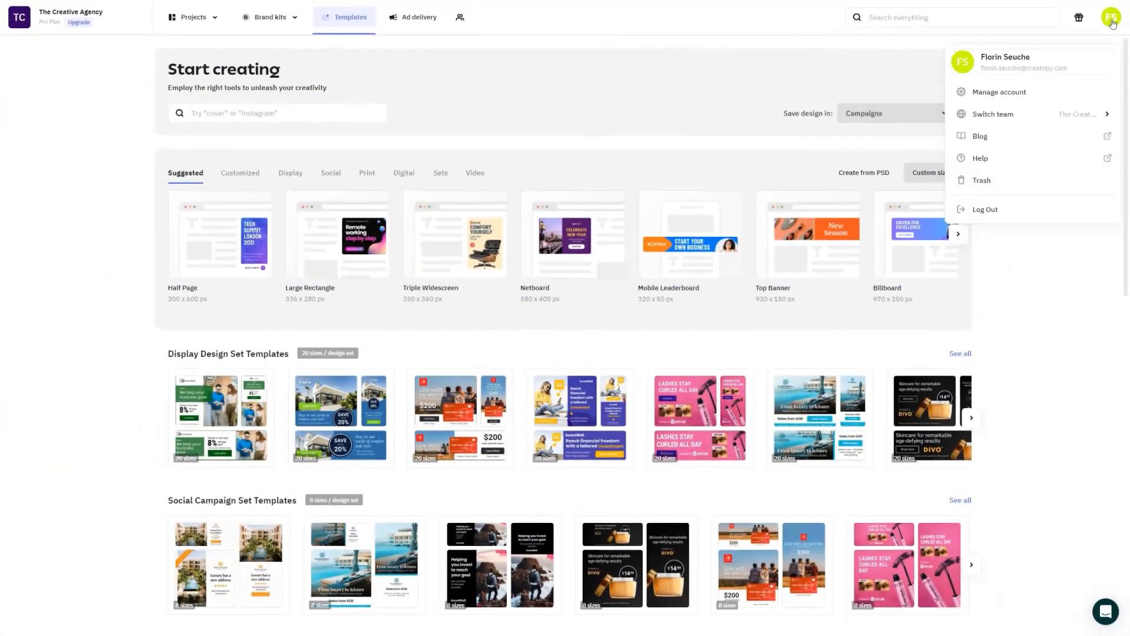
# Go to Manage account and view Trash, listing the deleted school cpg designs
pyautogui.click(999, 92)
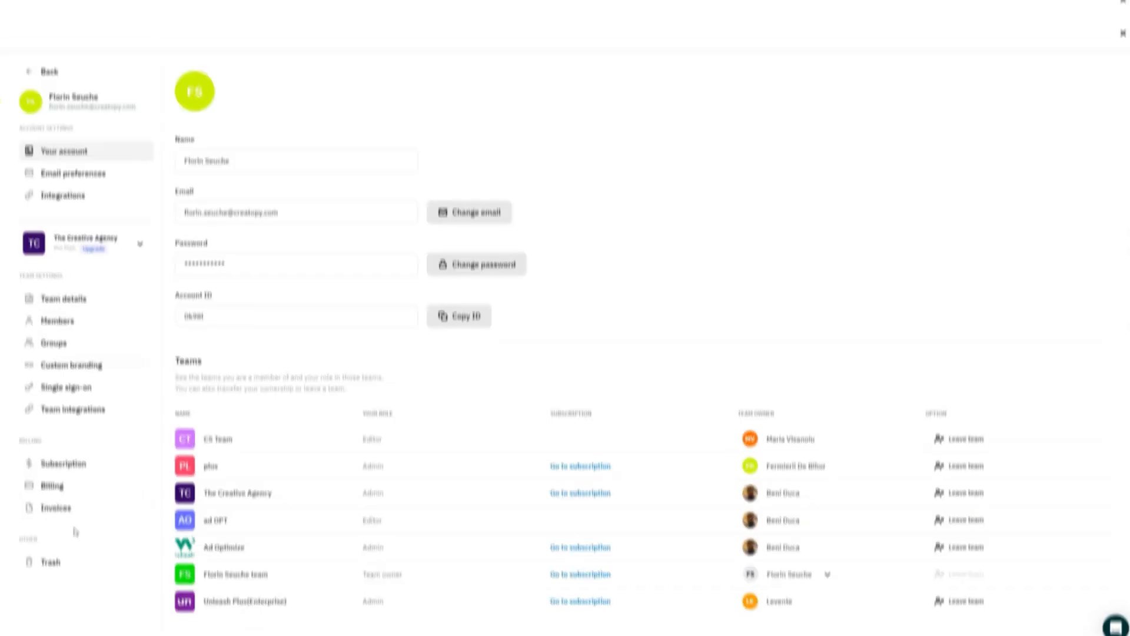
pyautogui.click(49, 562)
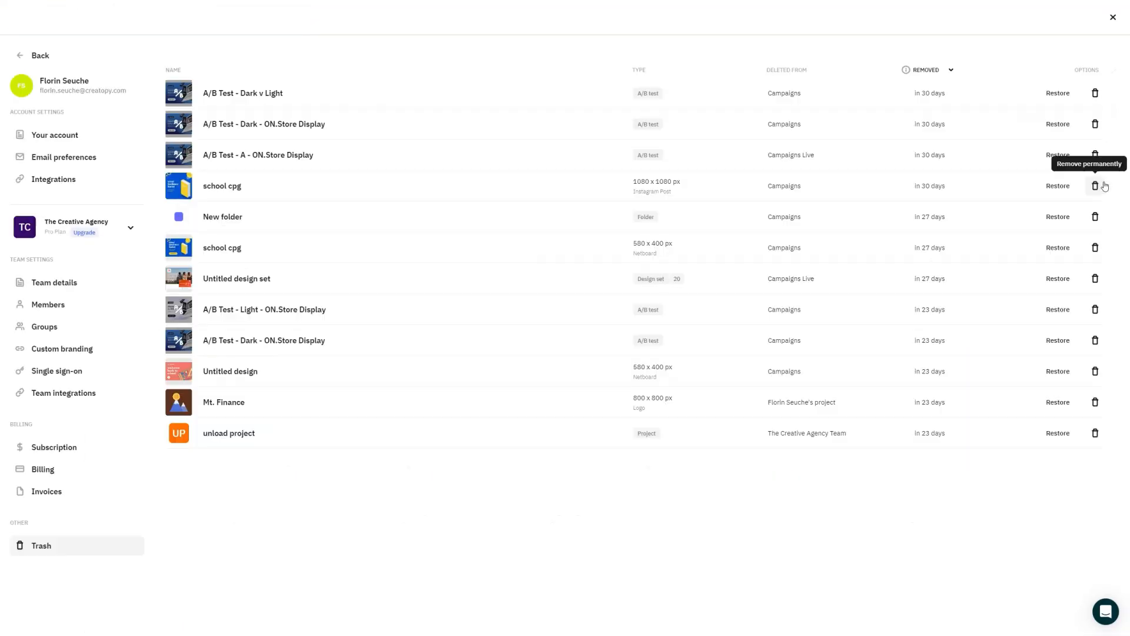